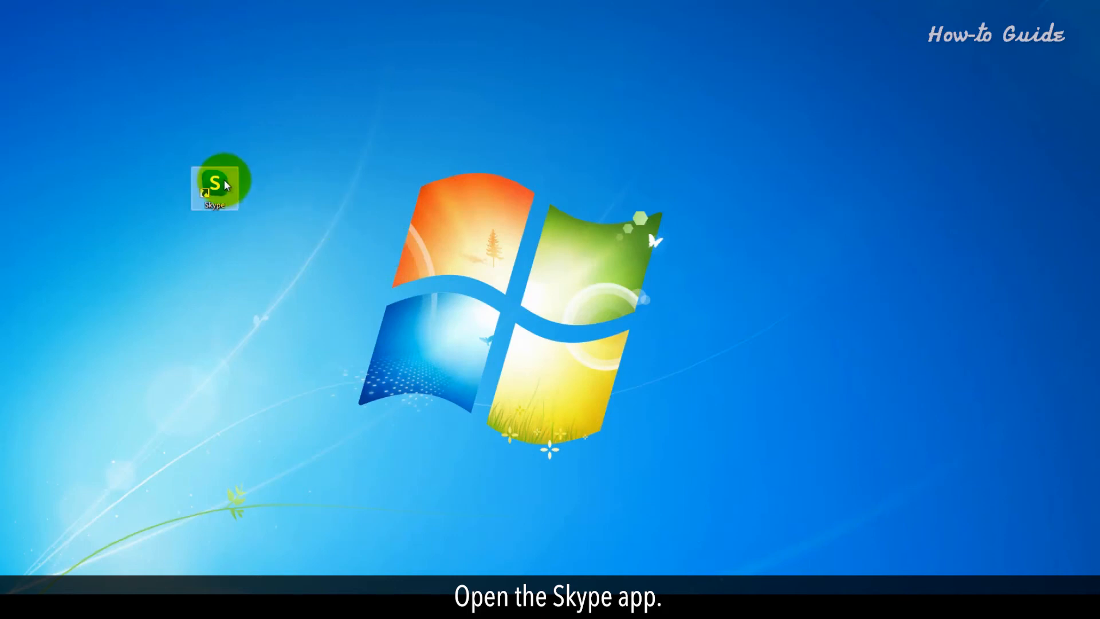
double_click(214, 187)
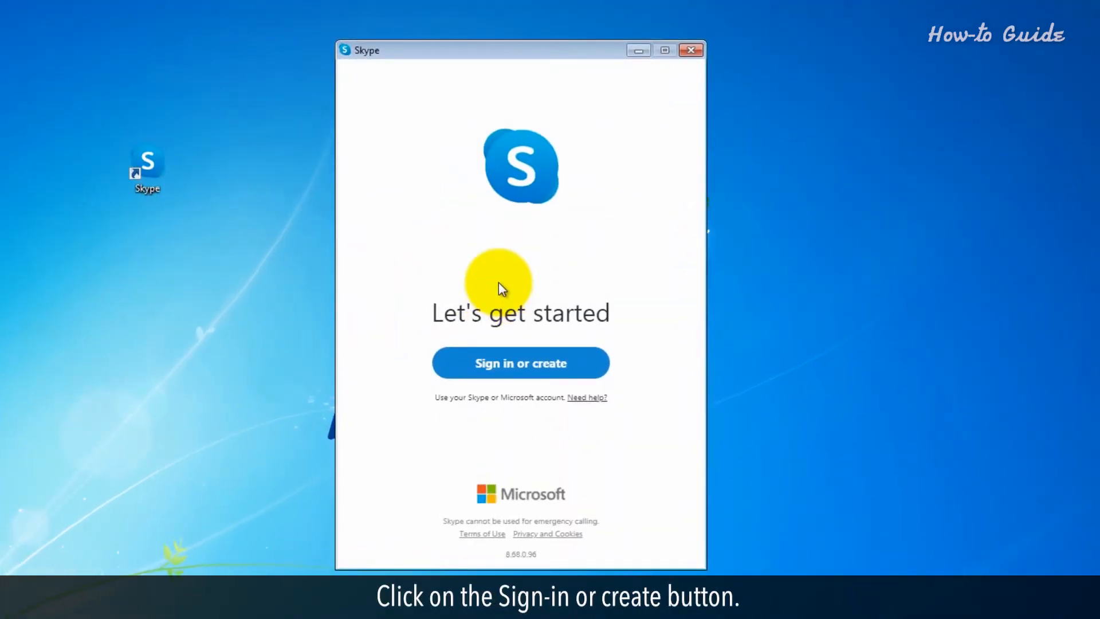
left_click(520, 363)
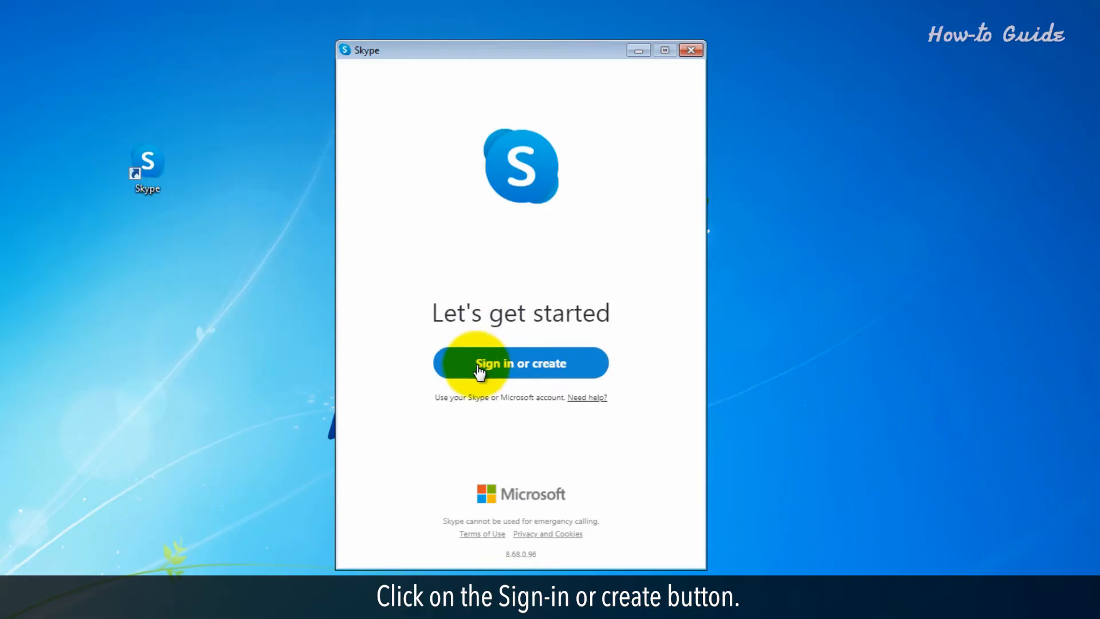
left_click(520, 364)
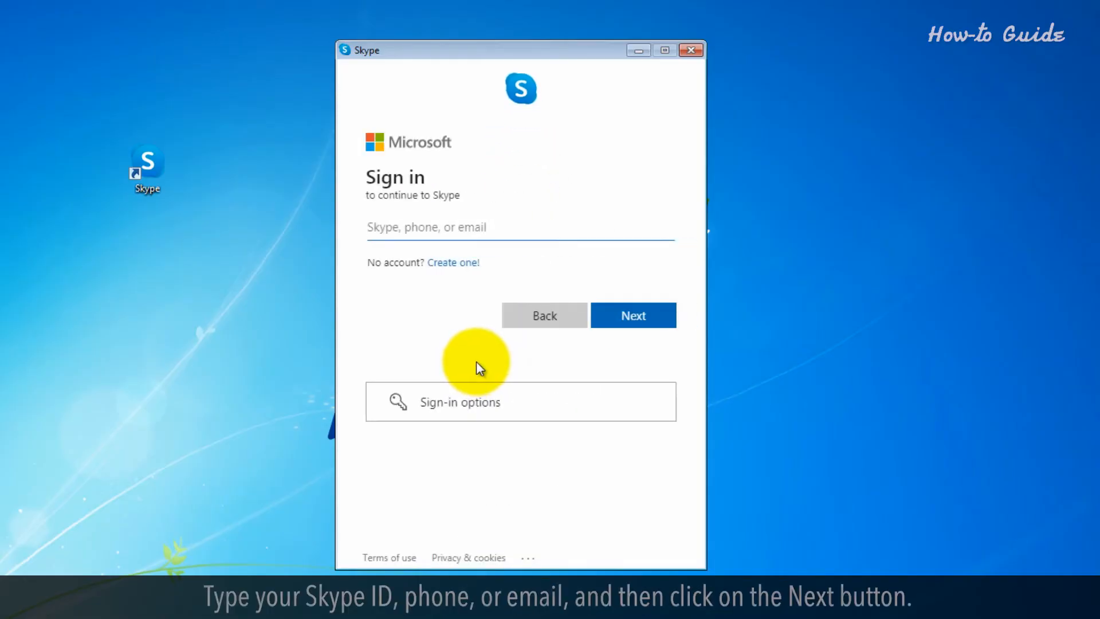
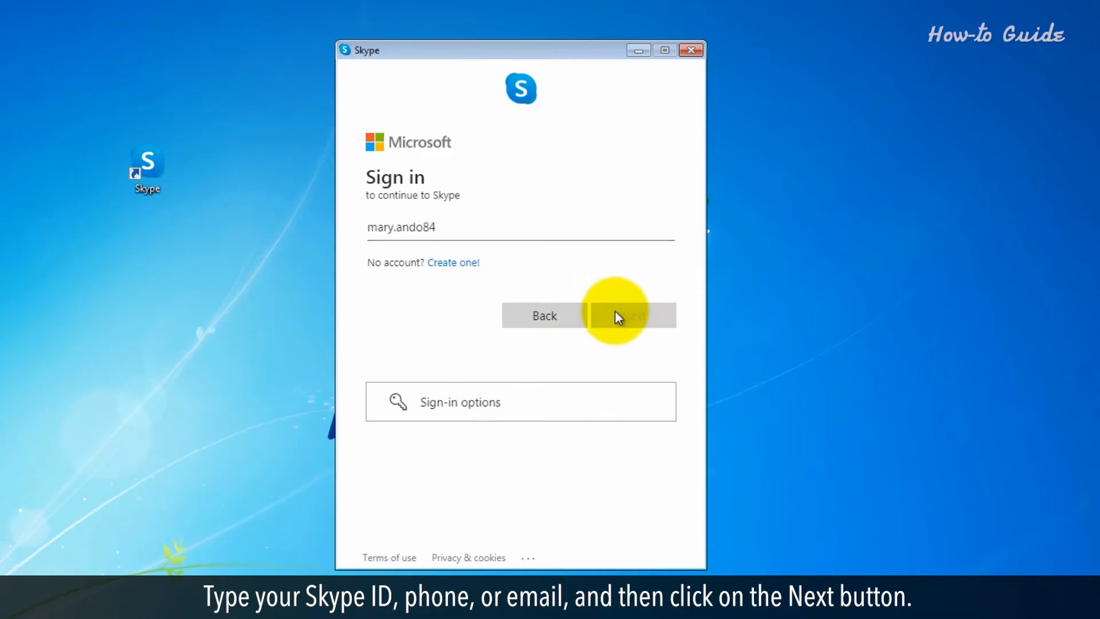
left_click(626, 315)
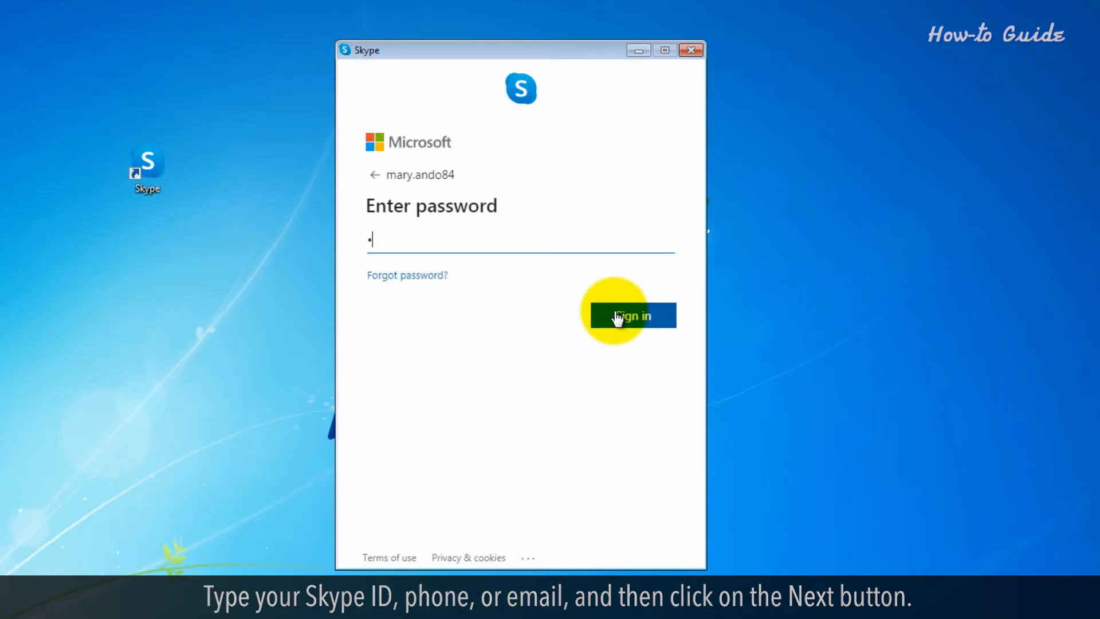
Enter the account password and complete sign-in
type("password")
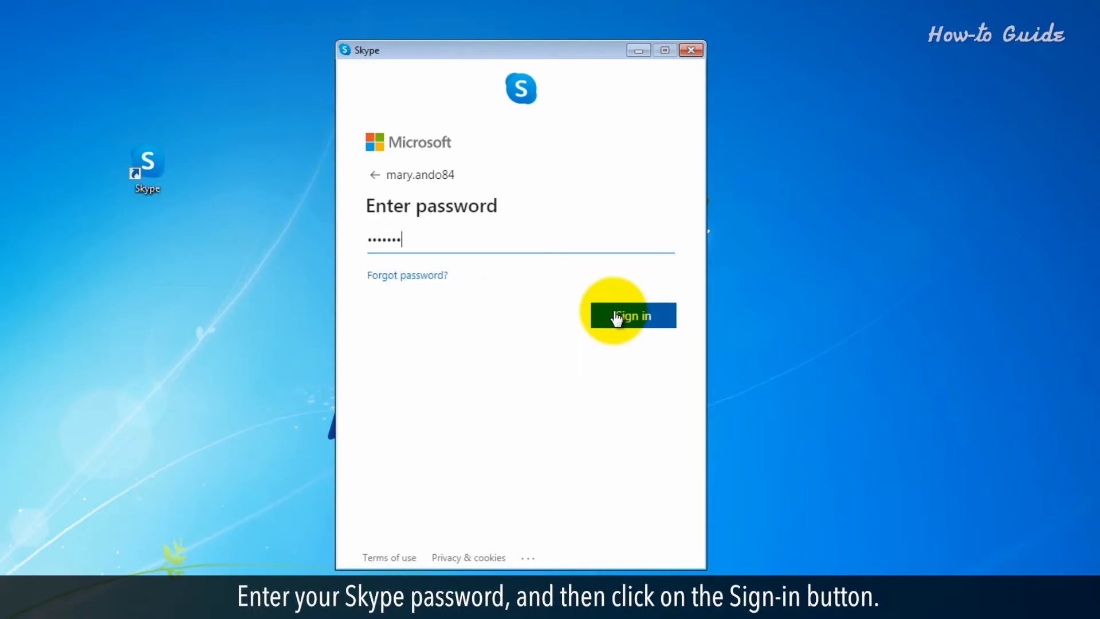
type("•••••")
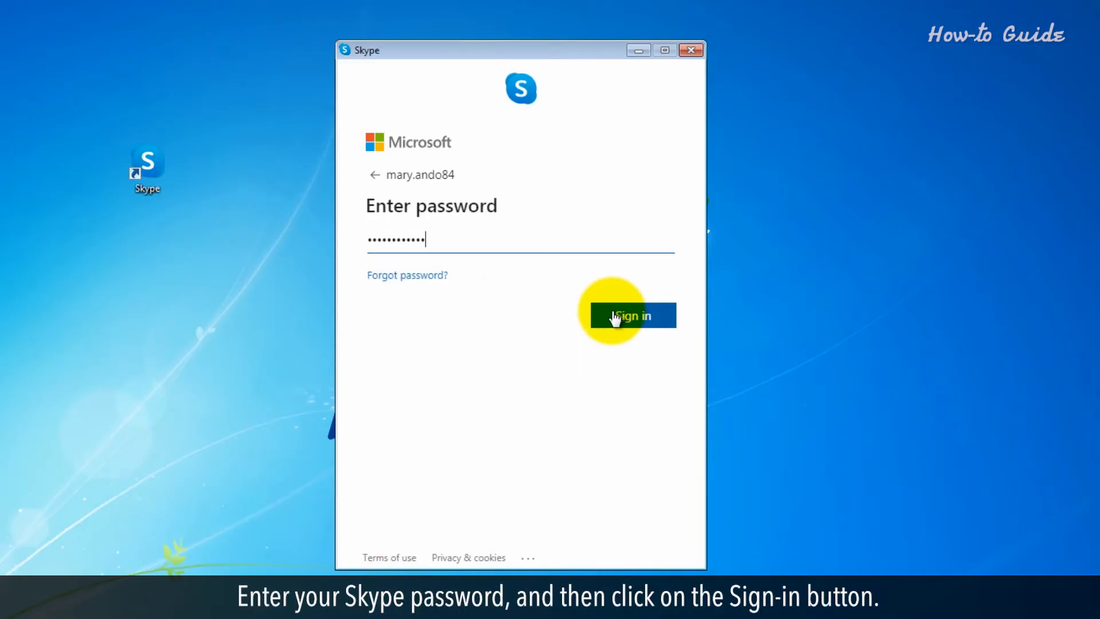
left_click(631, 316)
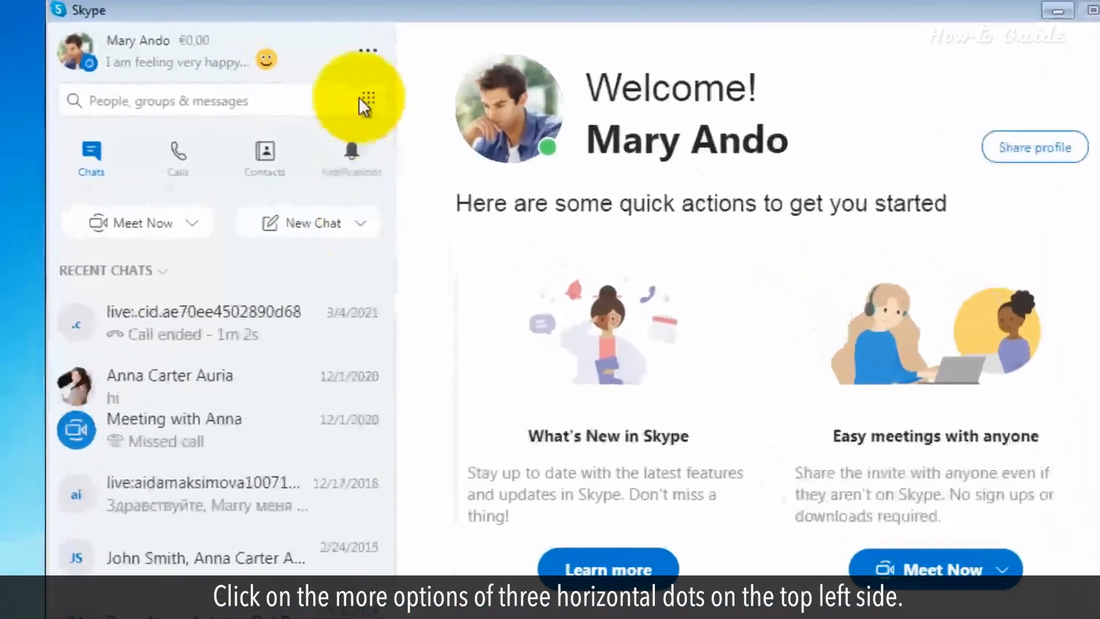
Open Skype Settings from the More options menu
left_click(367, 51)
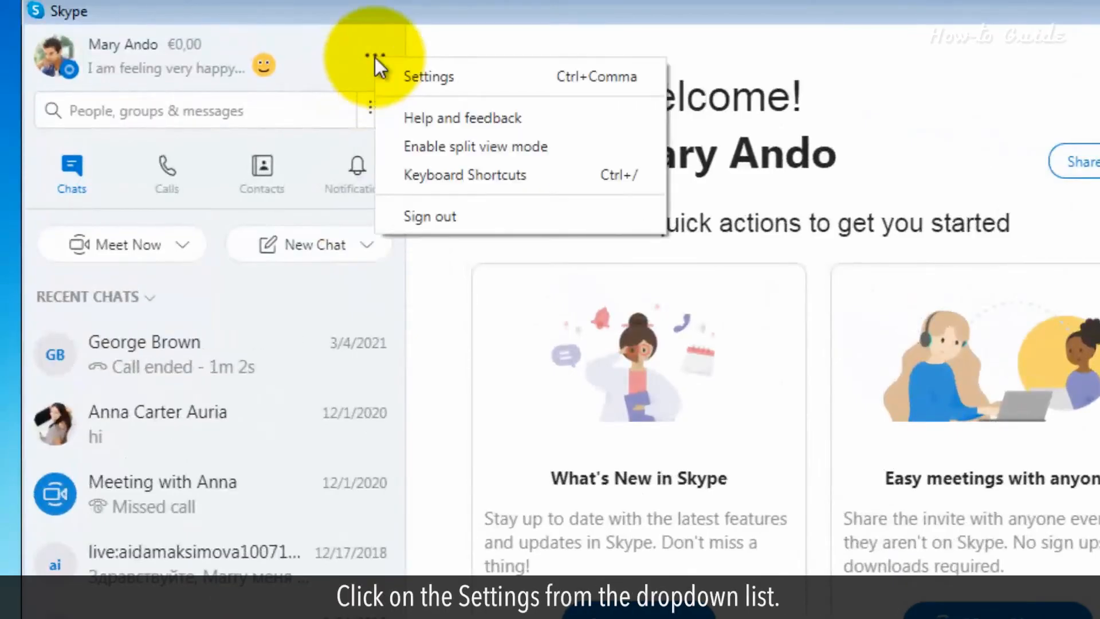
left_click(428, 76)
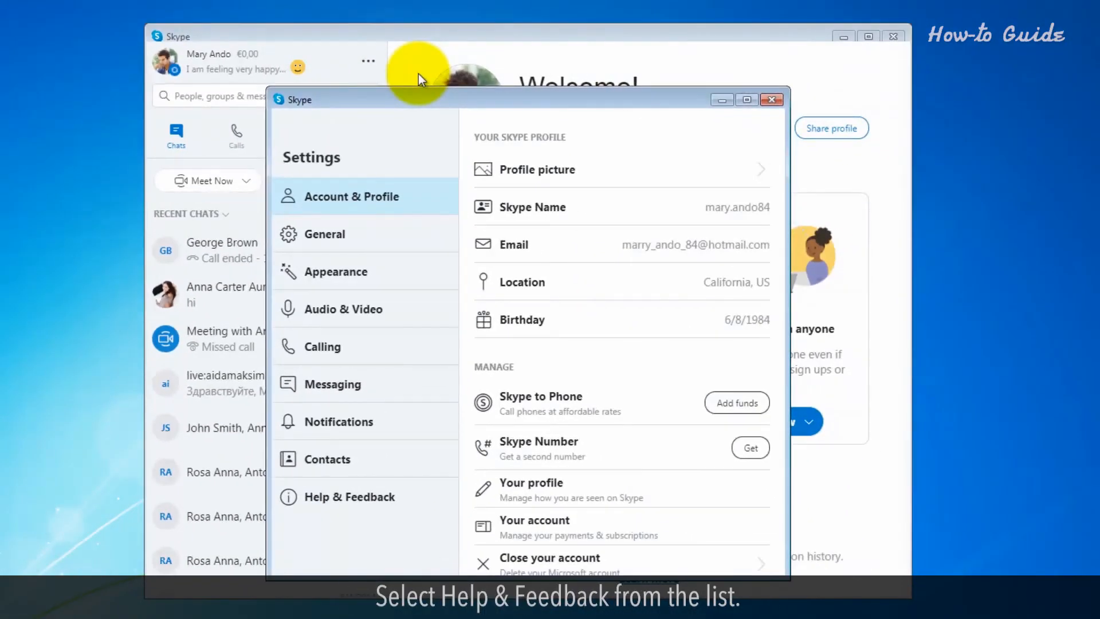
mouse_move(342, 503)
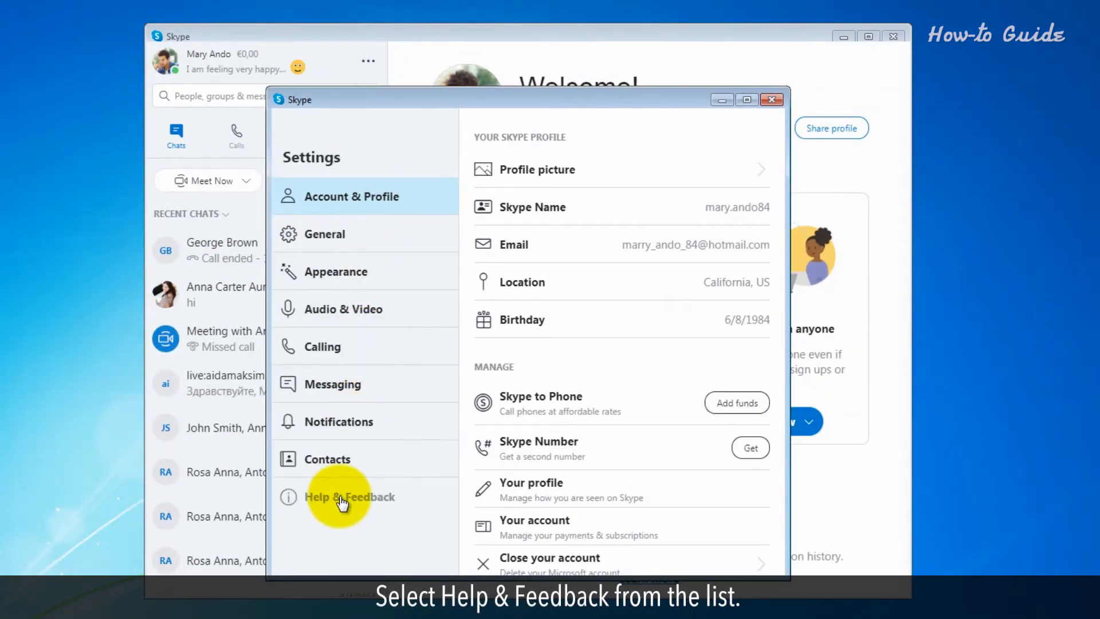
View Help & Feedback confirming version 8.68.0.96 is latest, then close Settings
left_click(349, 497)
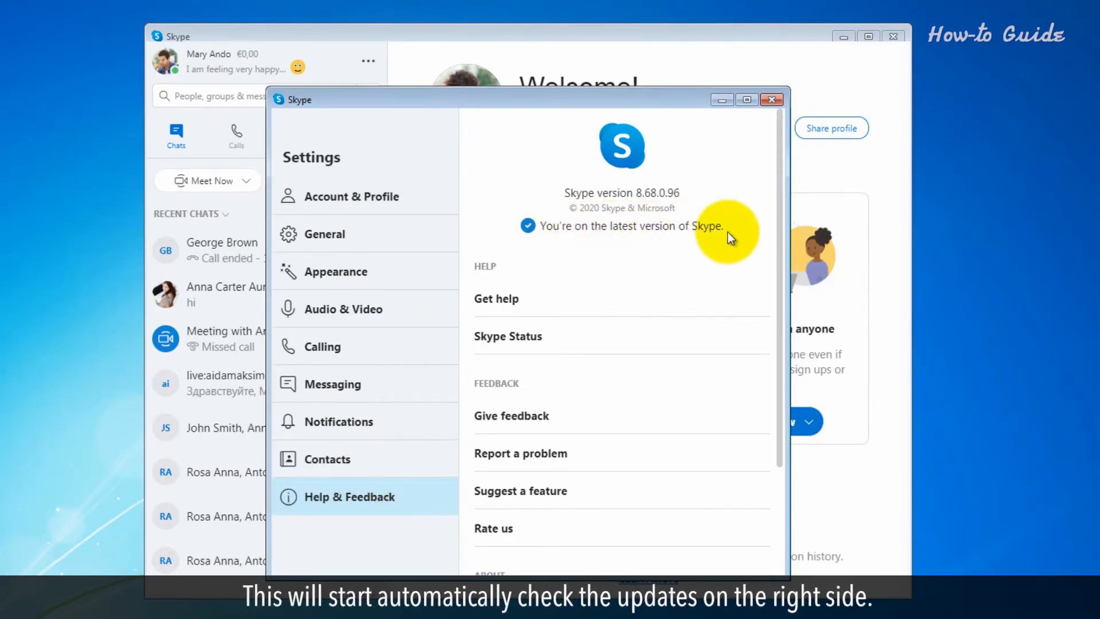
mouse_move(572, 236)
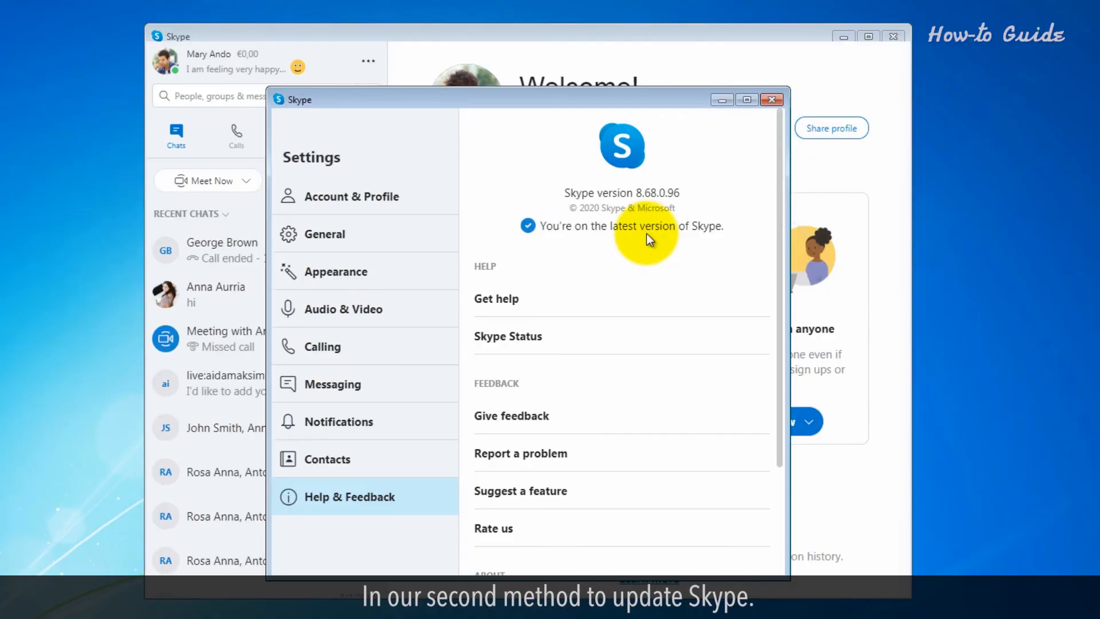
left_click(771, 99)
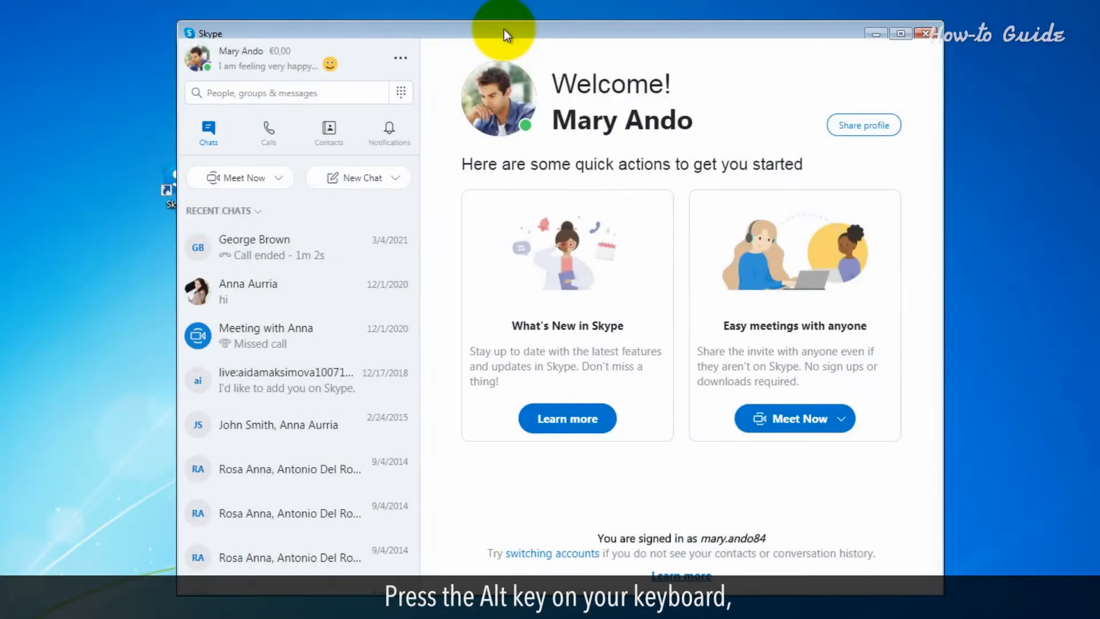
Reveal the classic menu bar with Alt and open the Help menu
key("alt")
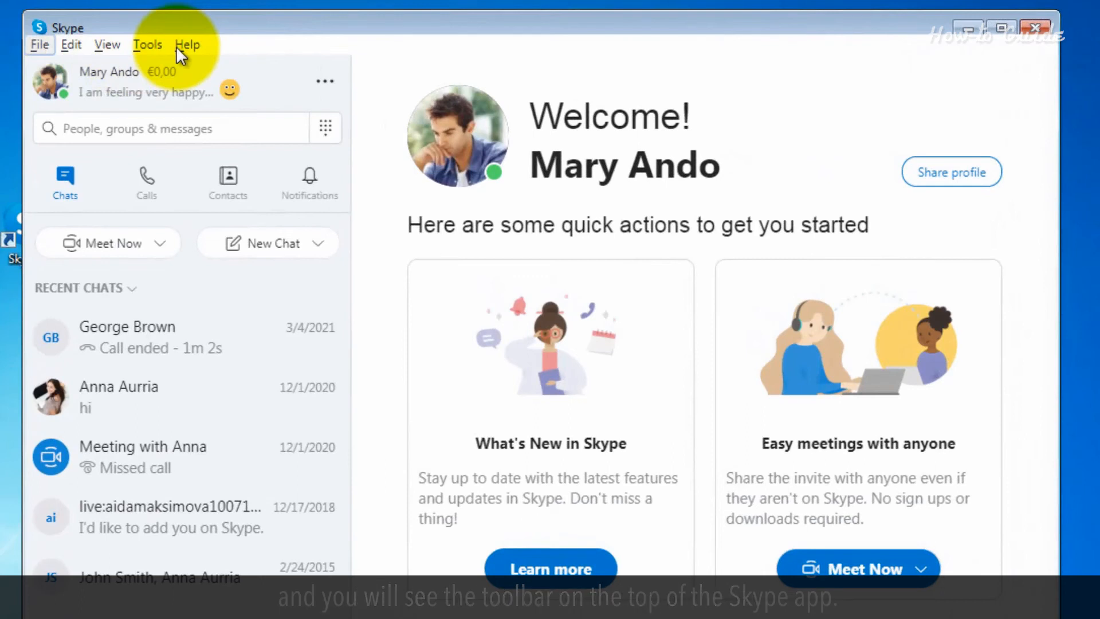
left_click(188, 44)
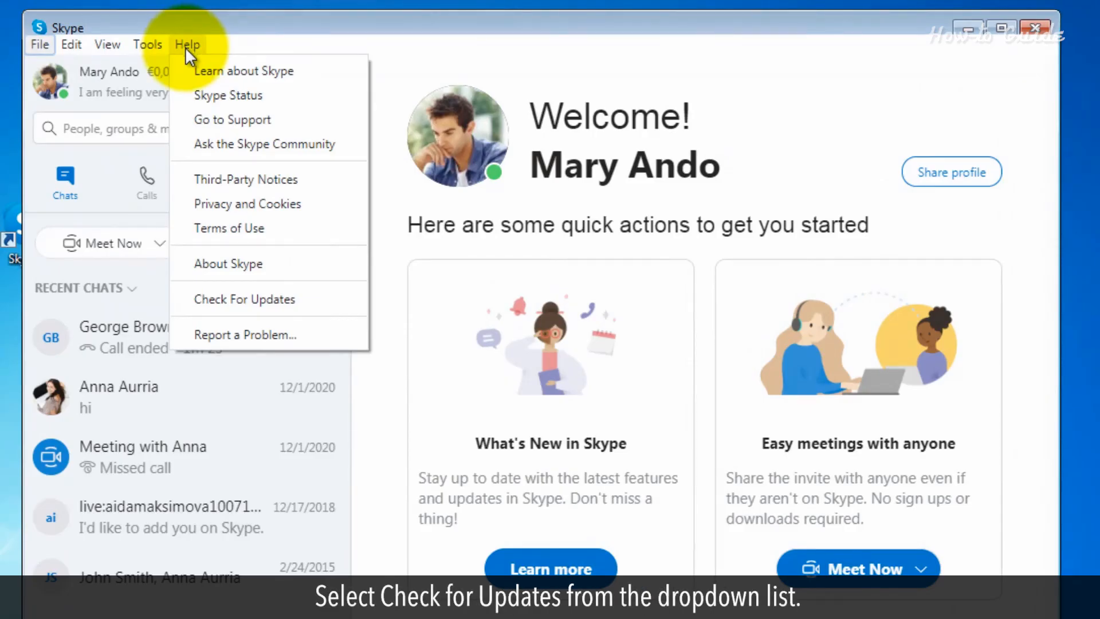
mouse_move(279, 308)
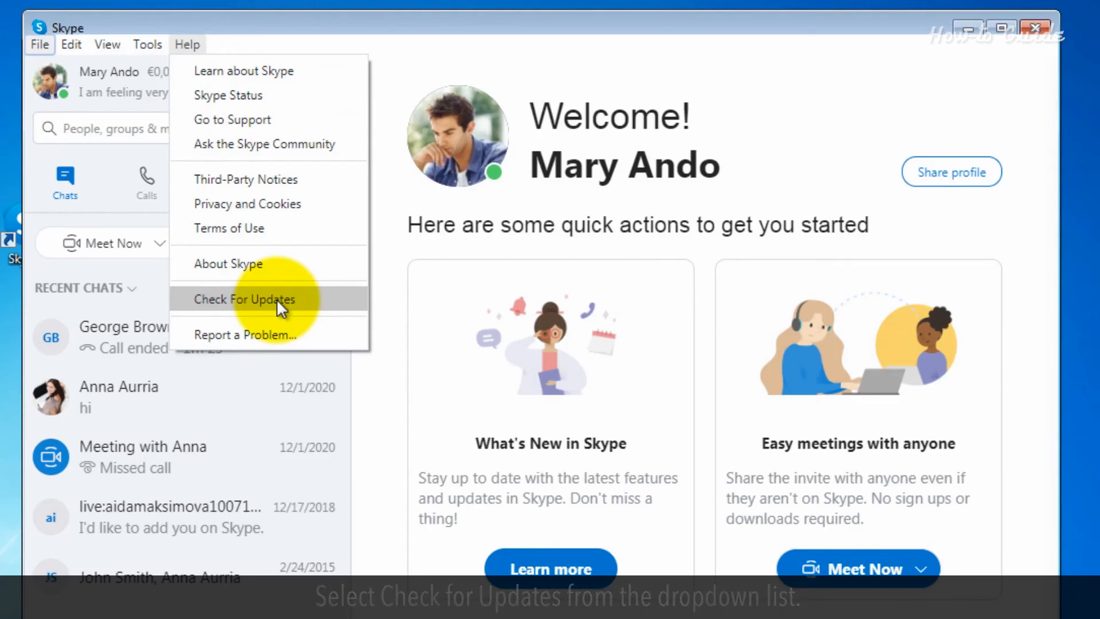
Run Help > Check For Updates, confirming 8.68.0.96 is the latest version
left_click(244, 299)
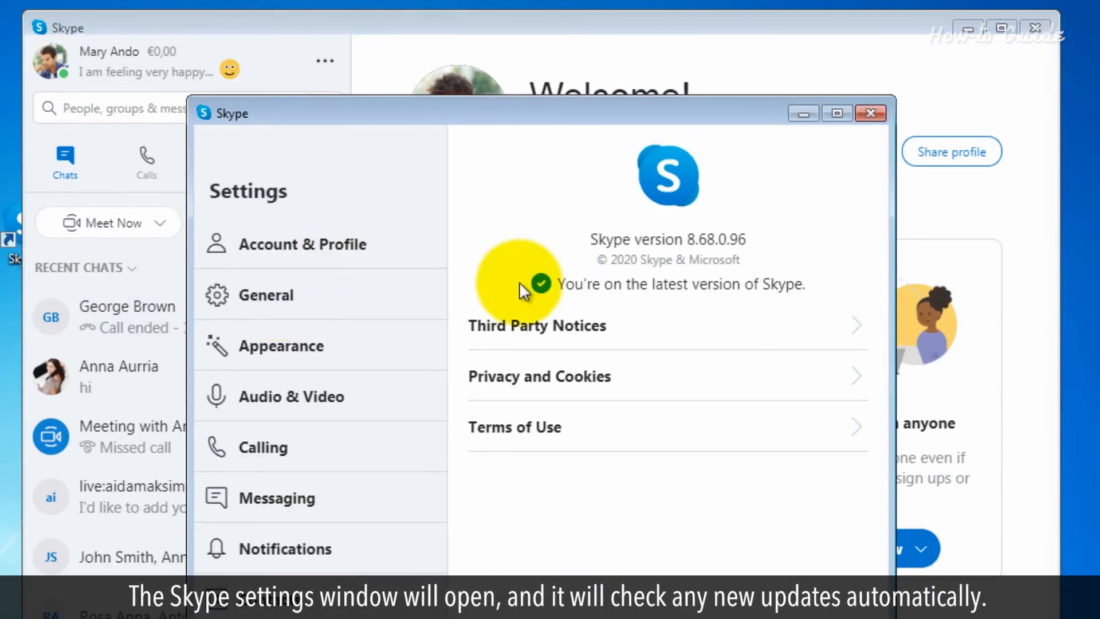
mouse_move(747, 305)
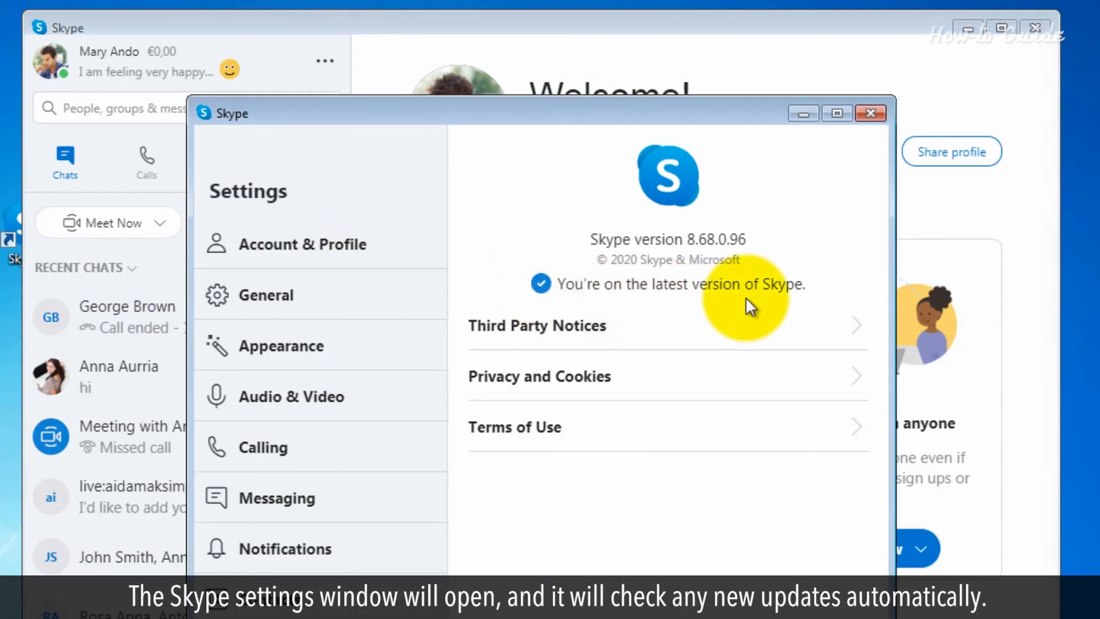
mouse_move(800, 309)
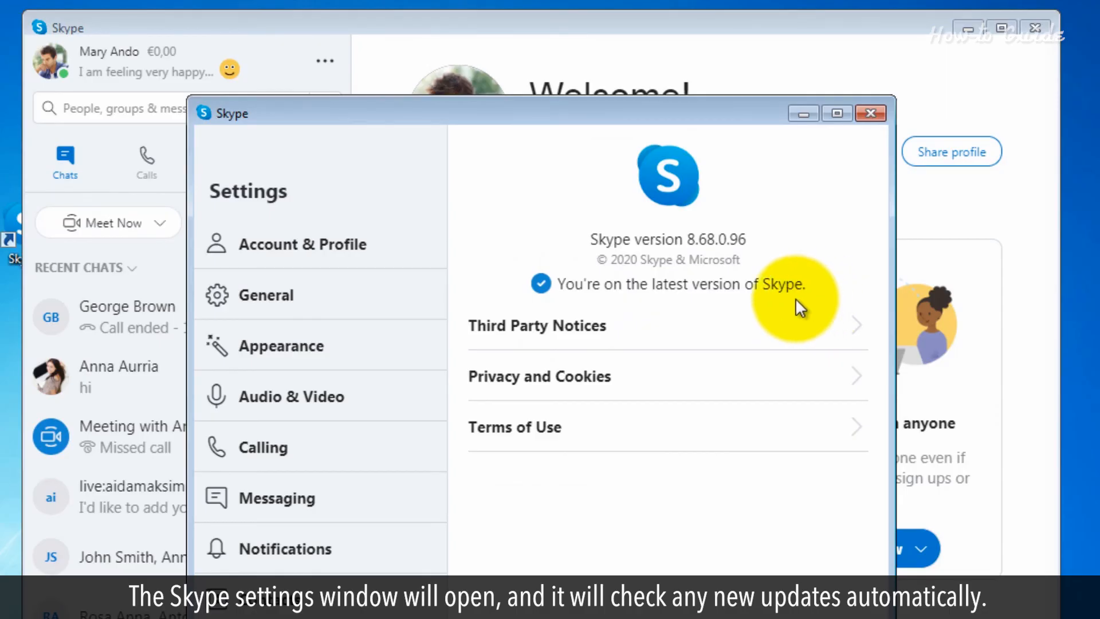